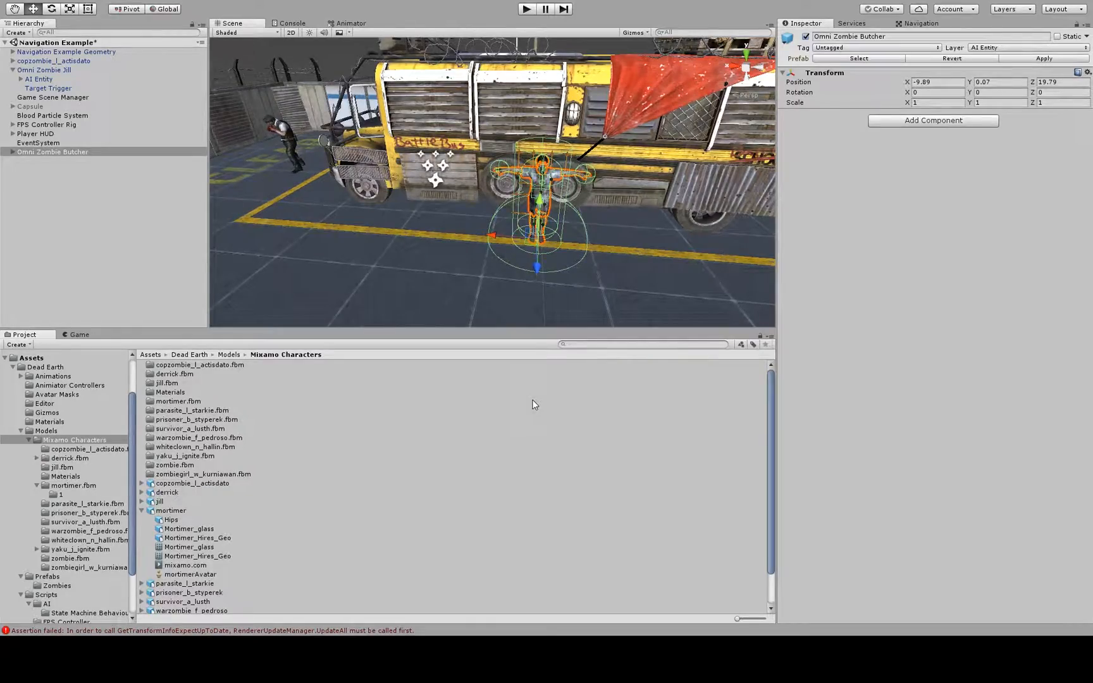
pyautogui.moveTo(250, 482)
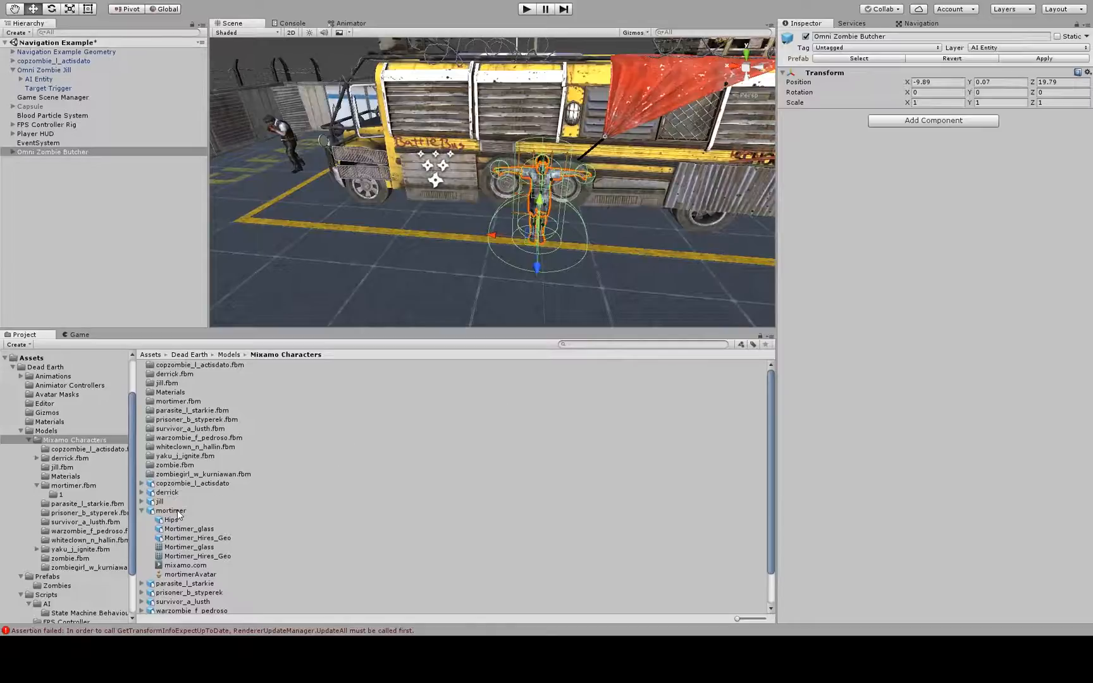
# - Add the mortimer model from the Mixamo Characters assets into the Navigation Example scene
pyautogui.click(171, 510)
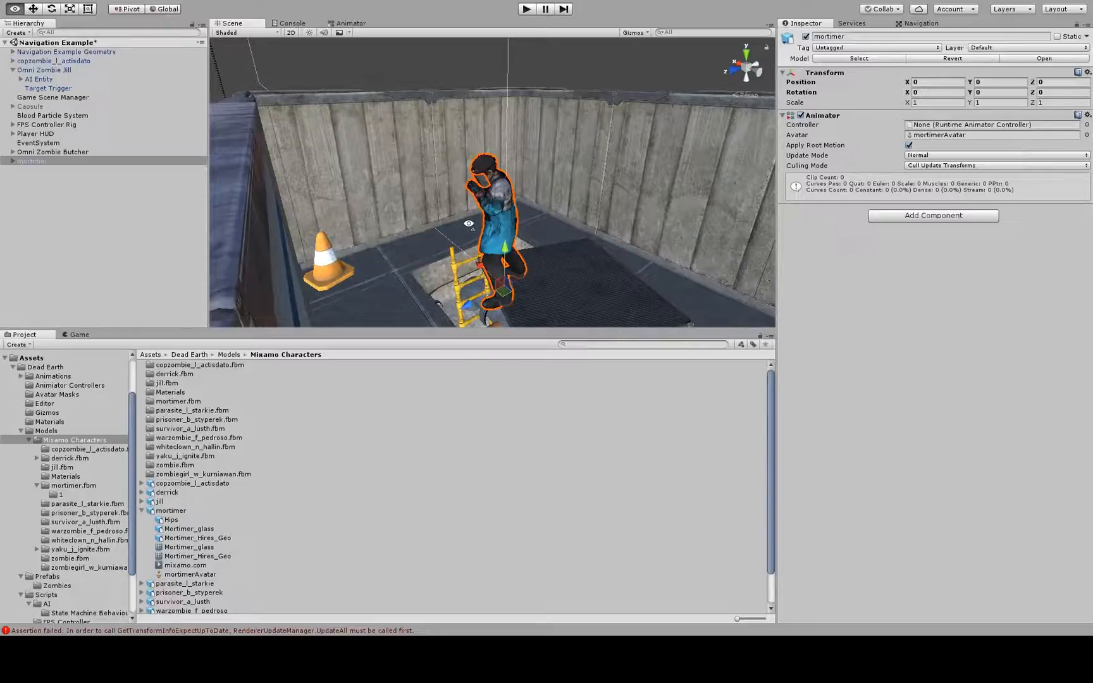
# - Delete the mortimer object from the scene and select the mortimerAvatar asset in the Project window
pyautogui.click(32, 161)
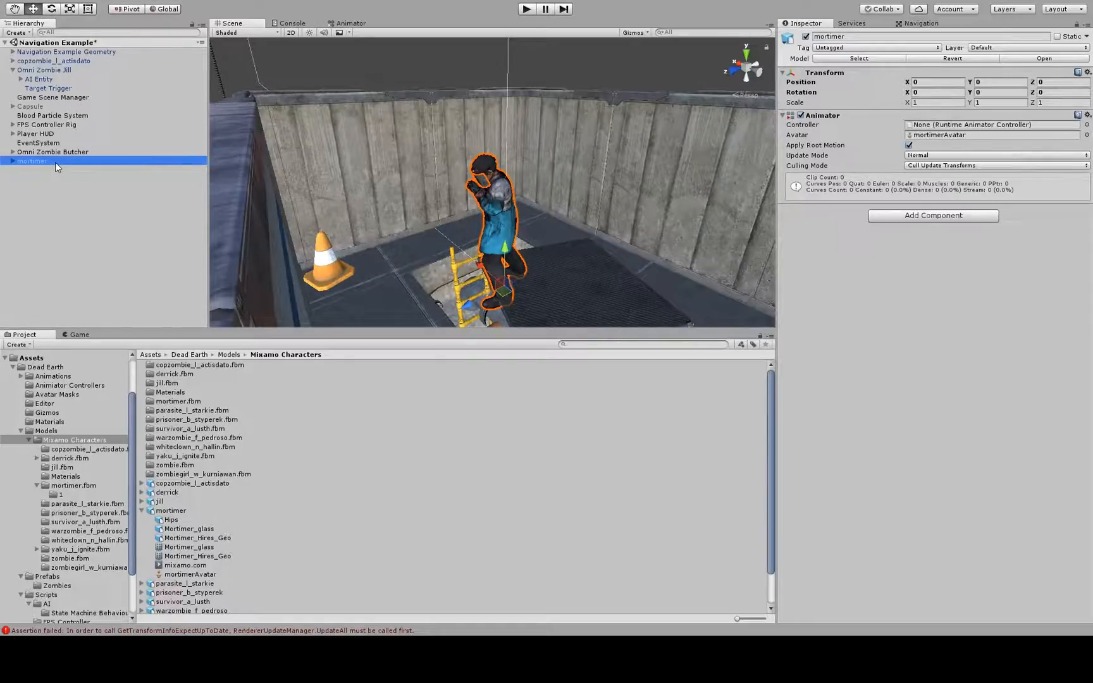
pyautogui.click(52, 152)
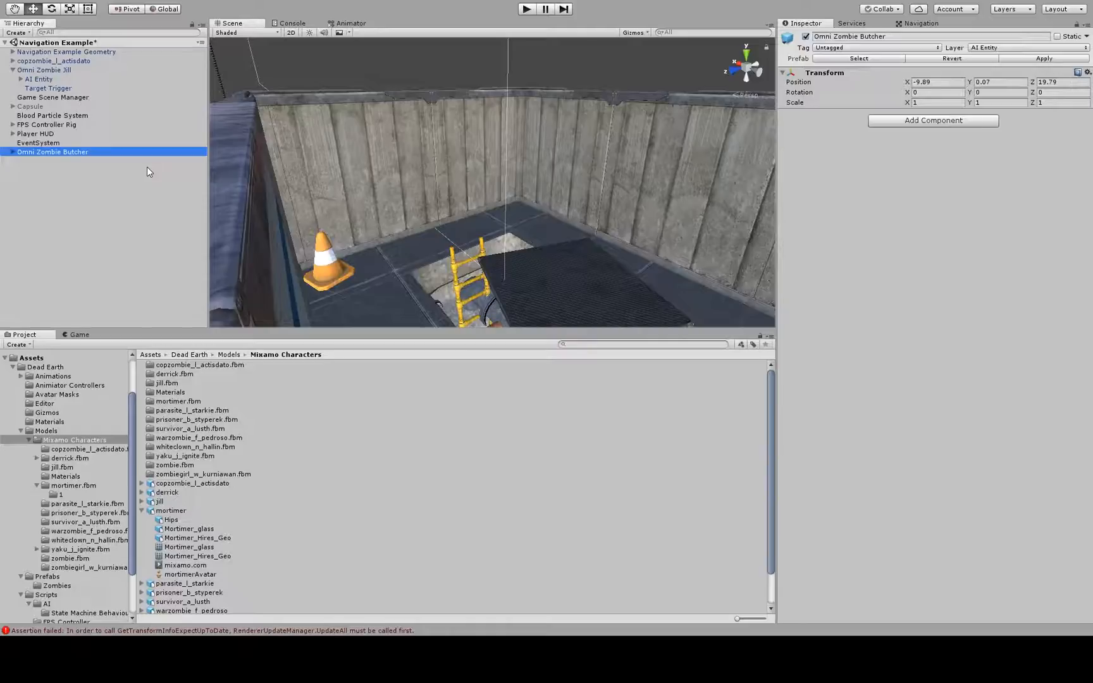
pyautogui.click(160, 502)
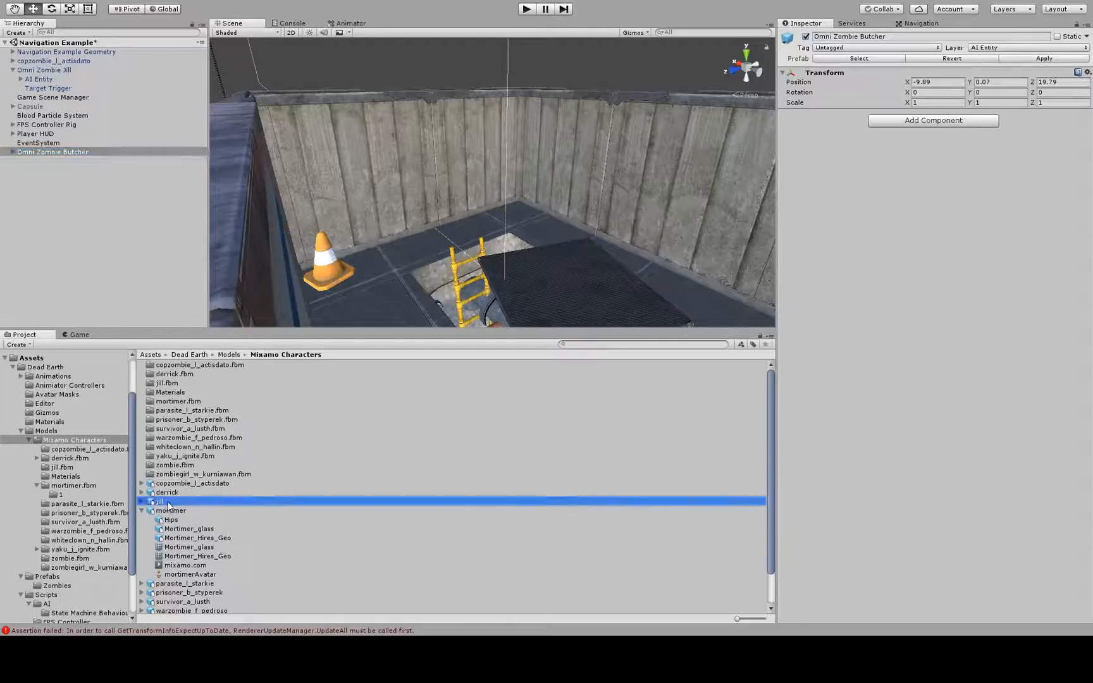
pyautogui.click(190, 573)
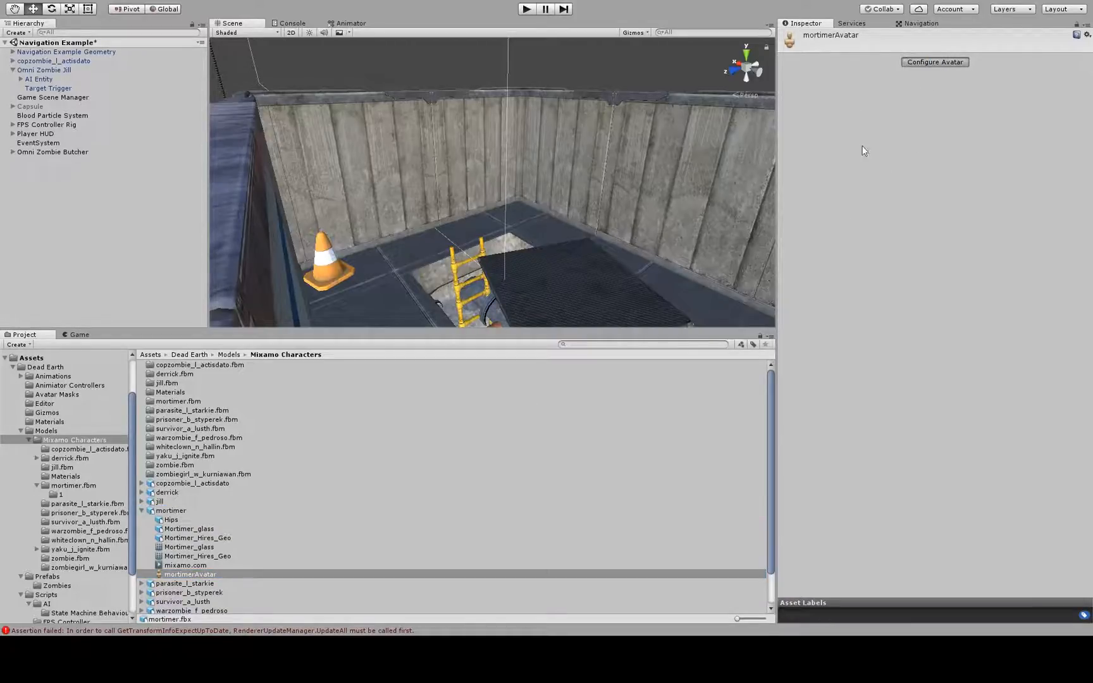
# - Configure Avatar on mortimerAvatar to show its humanoid bone mapping
pyautogui.click(934, 61)
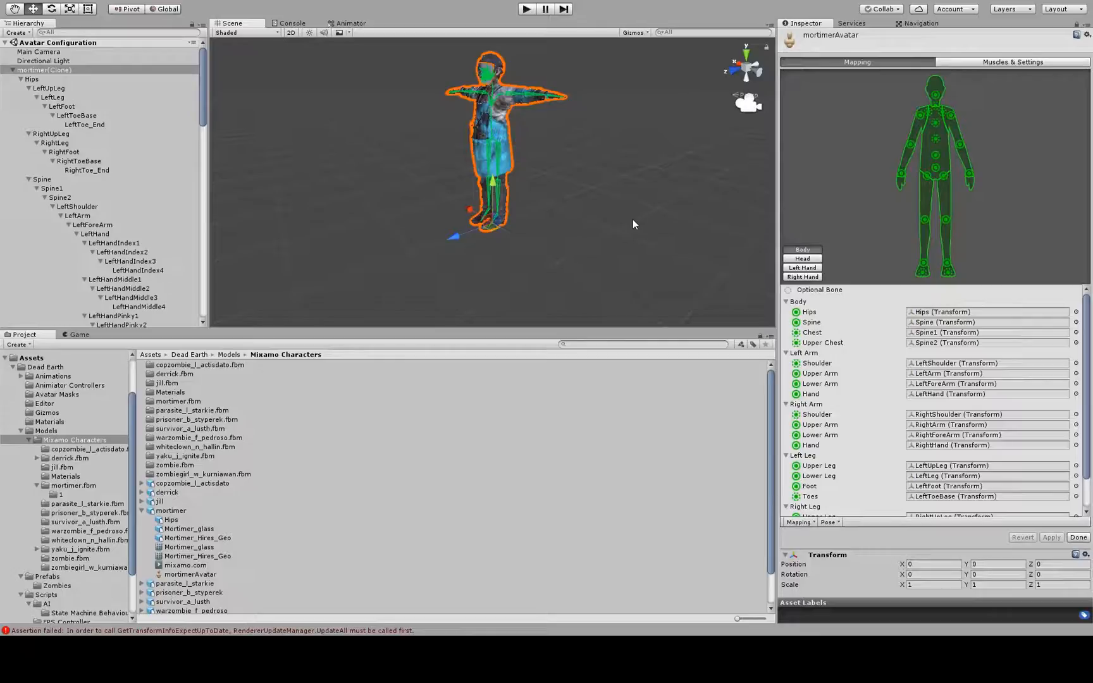
pyautogui.moveTo(830, 192)
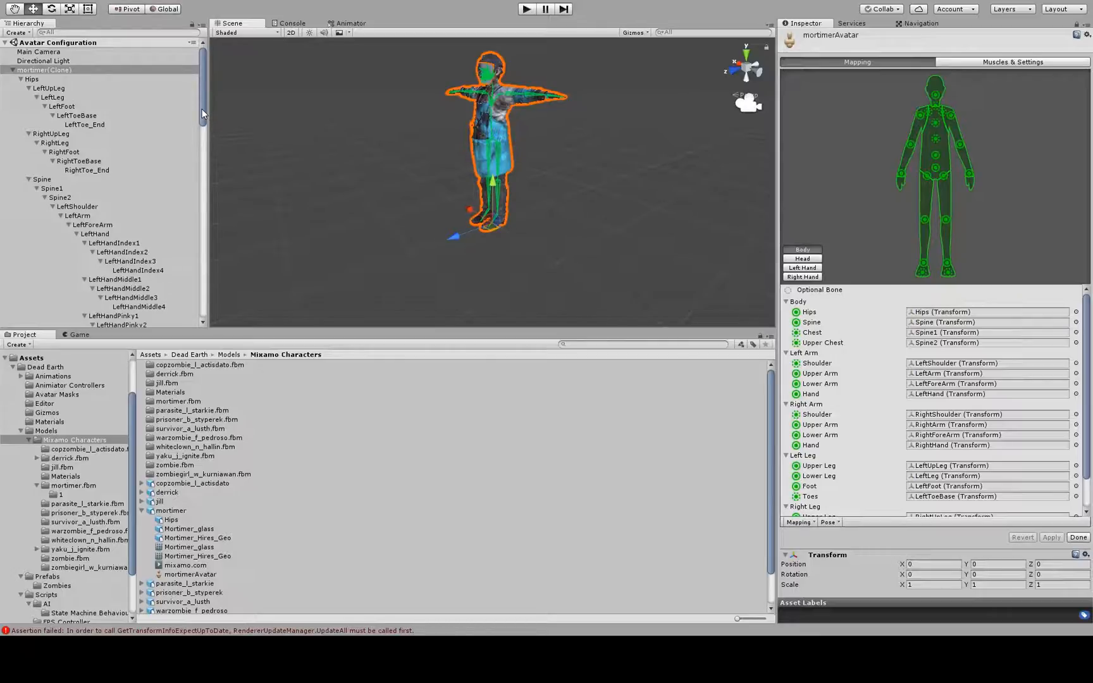
# - Copy the T-posed mortimer(Clone) from the Avatar Configuration hierarchy
pyautogui.click(43, 70)
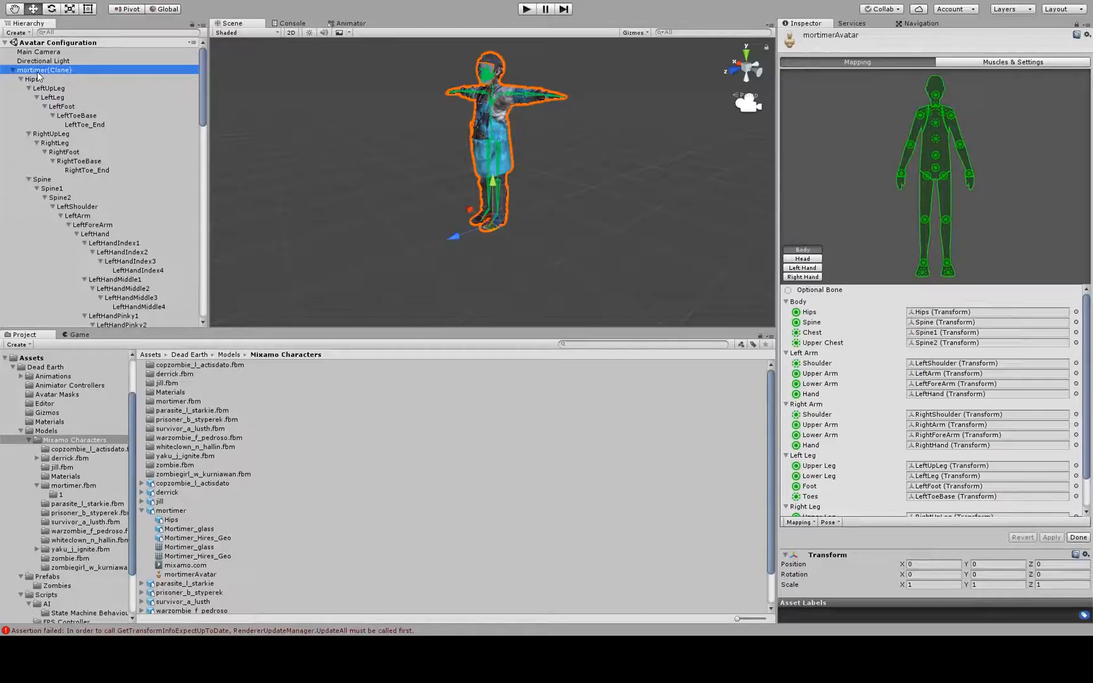
pyautogui.moveTo(372, 126)
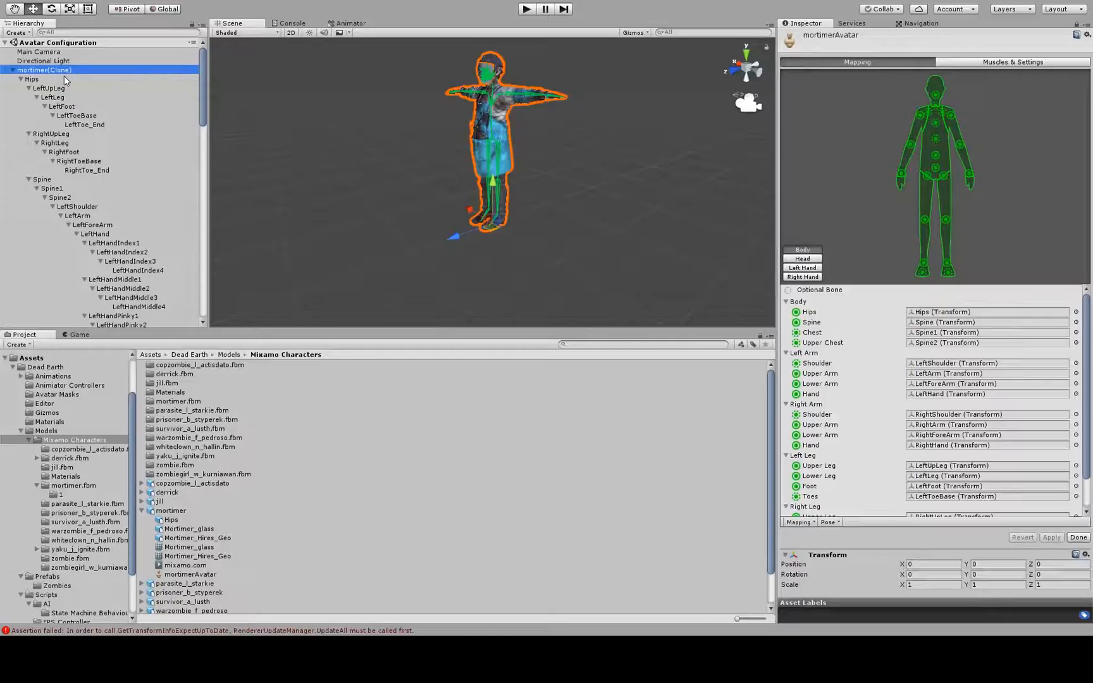
pyautogui.moveTo(309, 139)
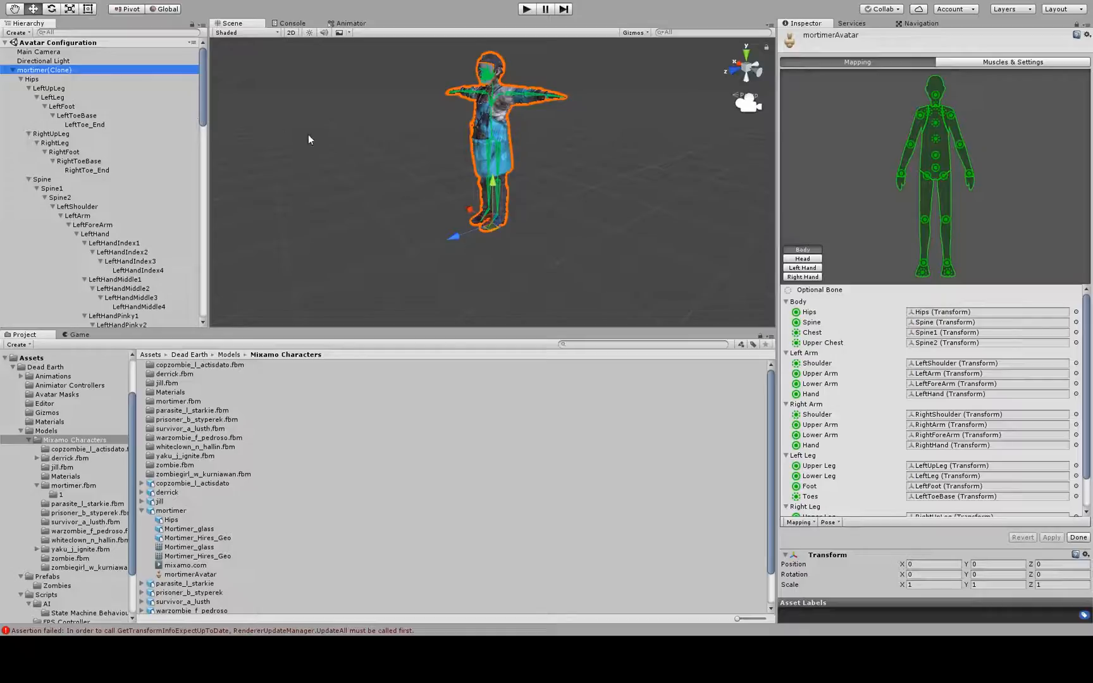
# - Finish avatar configuration, paste mortimer(Clone) into the Navigation Example scene and select its Hips bone
pyautogui.click(1077, 536)
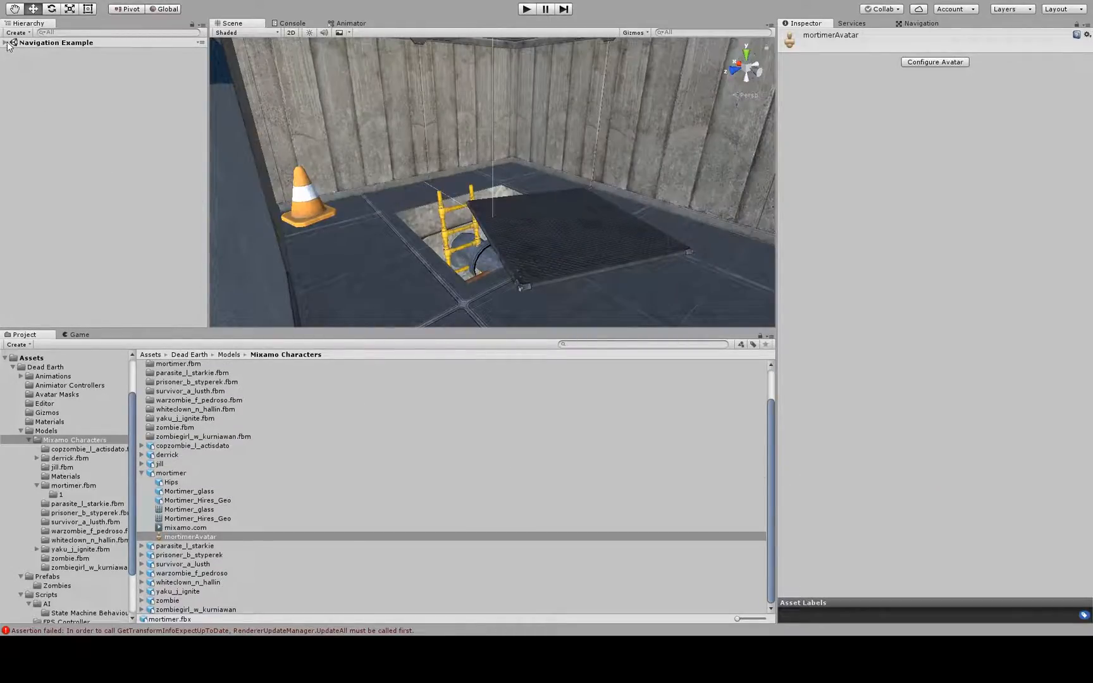
pyautogui.click(6, 43)
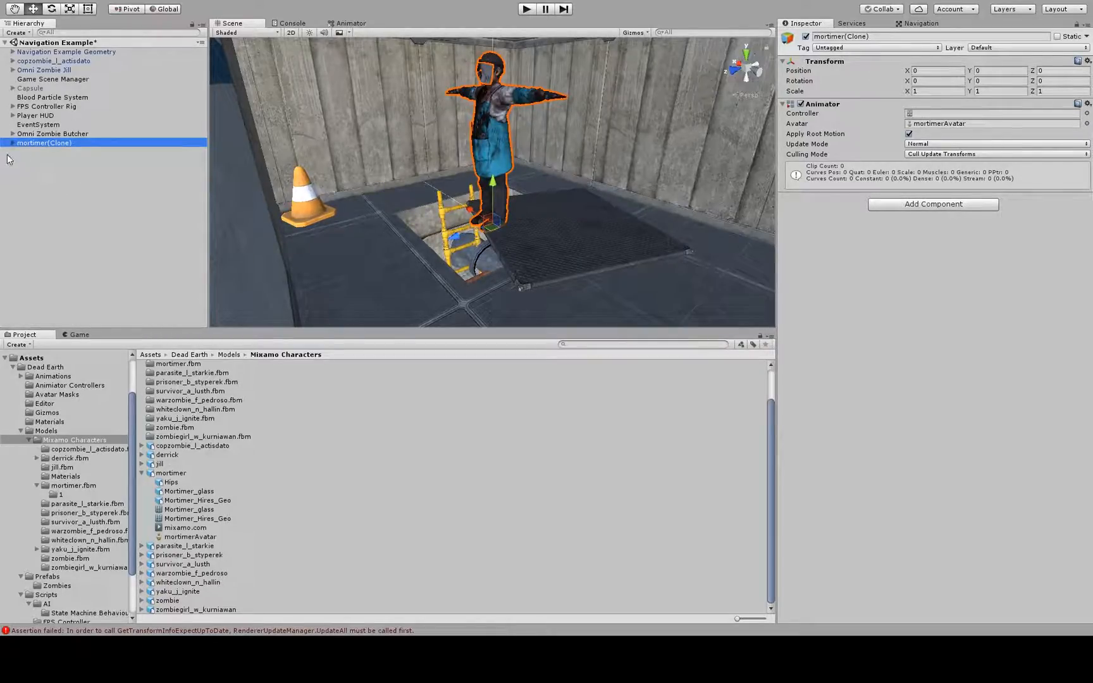
pyautogui.click(13, 142)
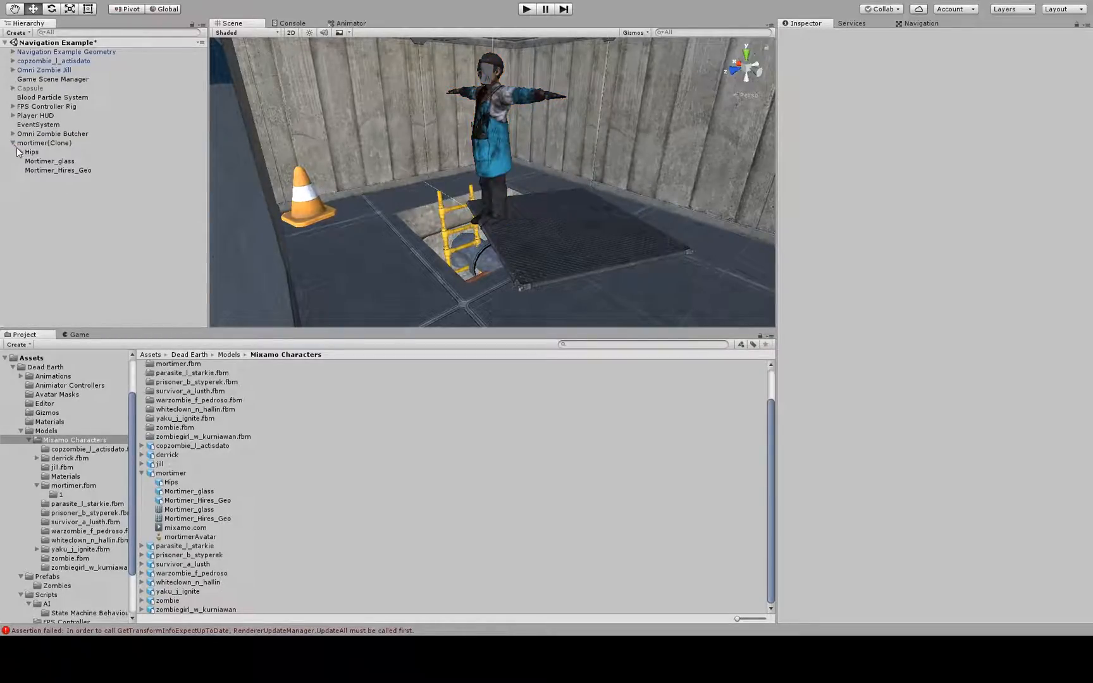
pyautogui.click(32, 151)
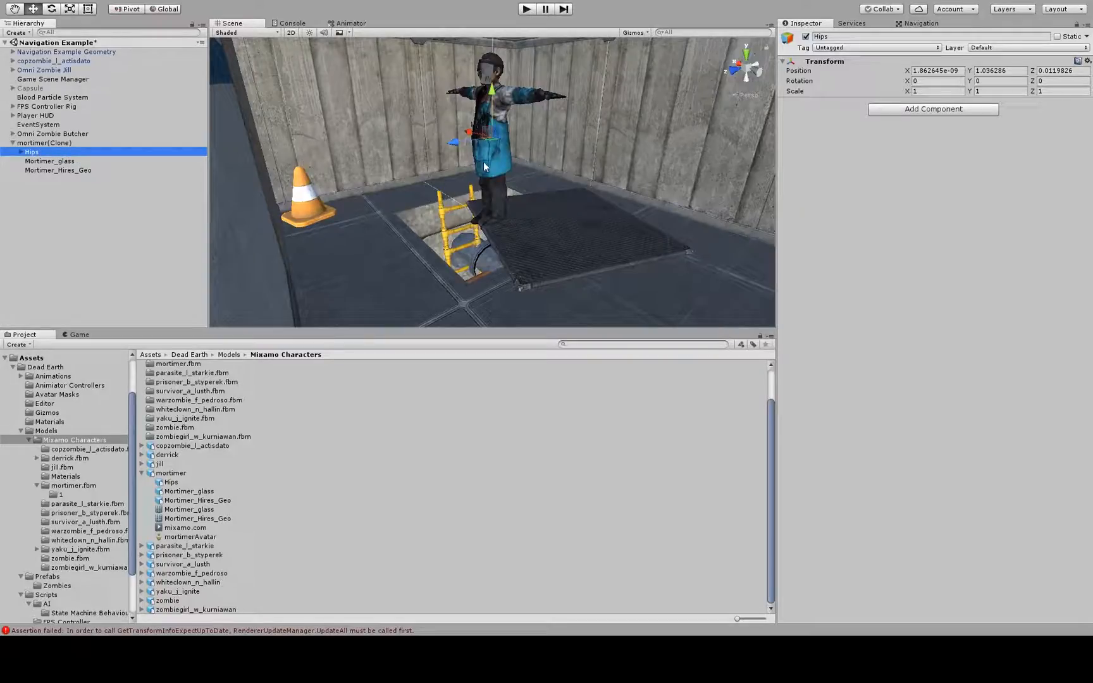